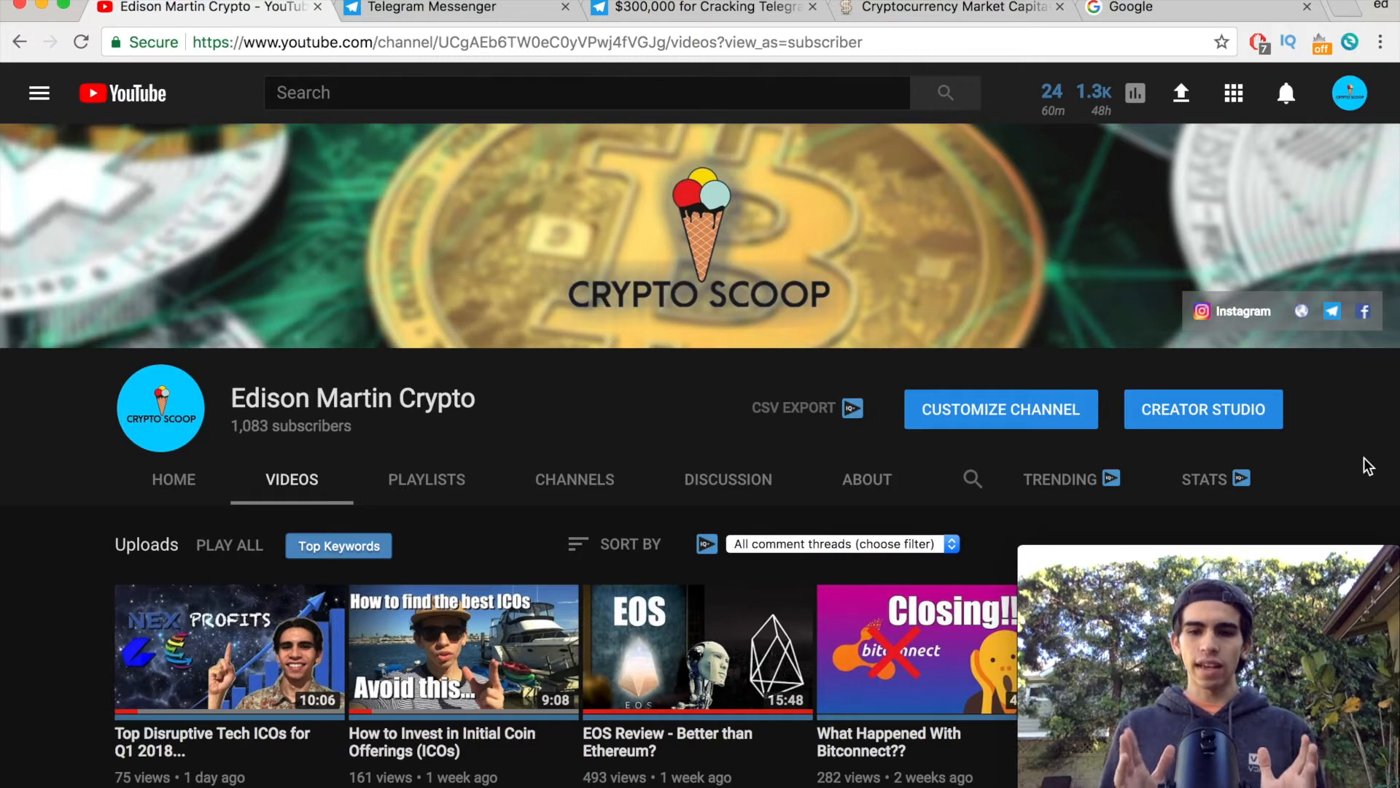
View the Telegram contest article, then return to the Google homepage
left_click(438, 7)
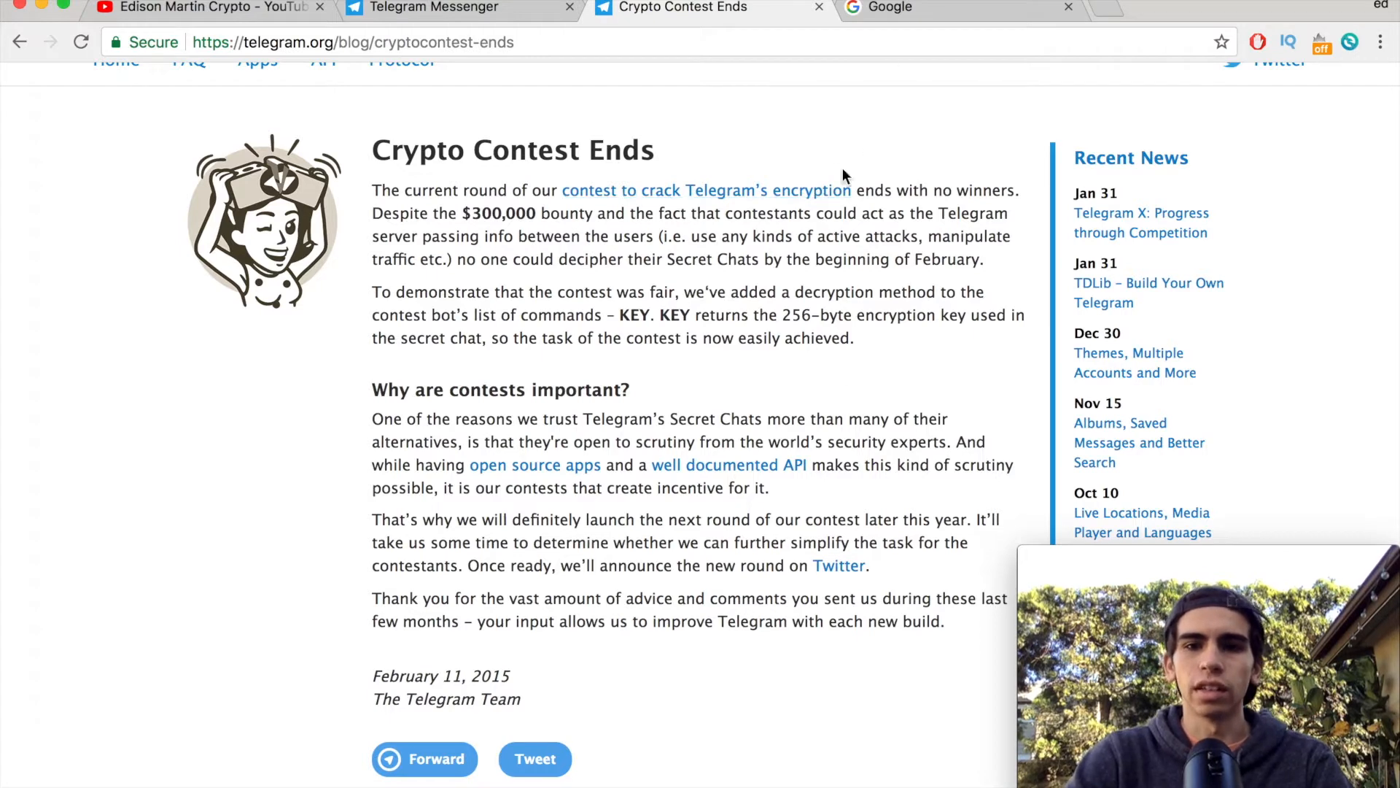
left_click(929, 7)
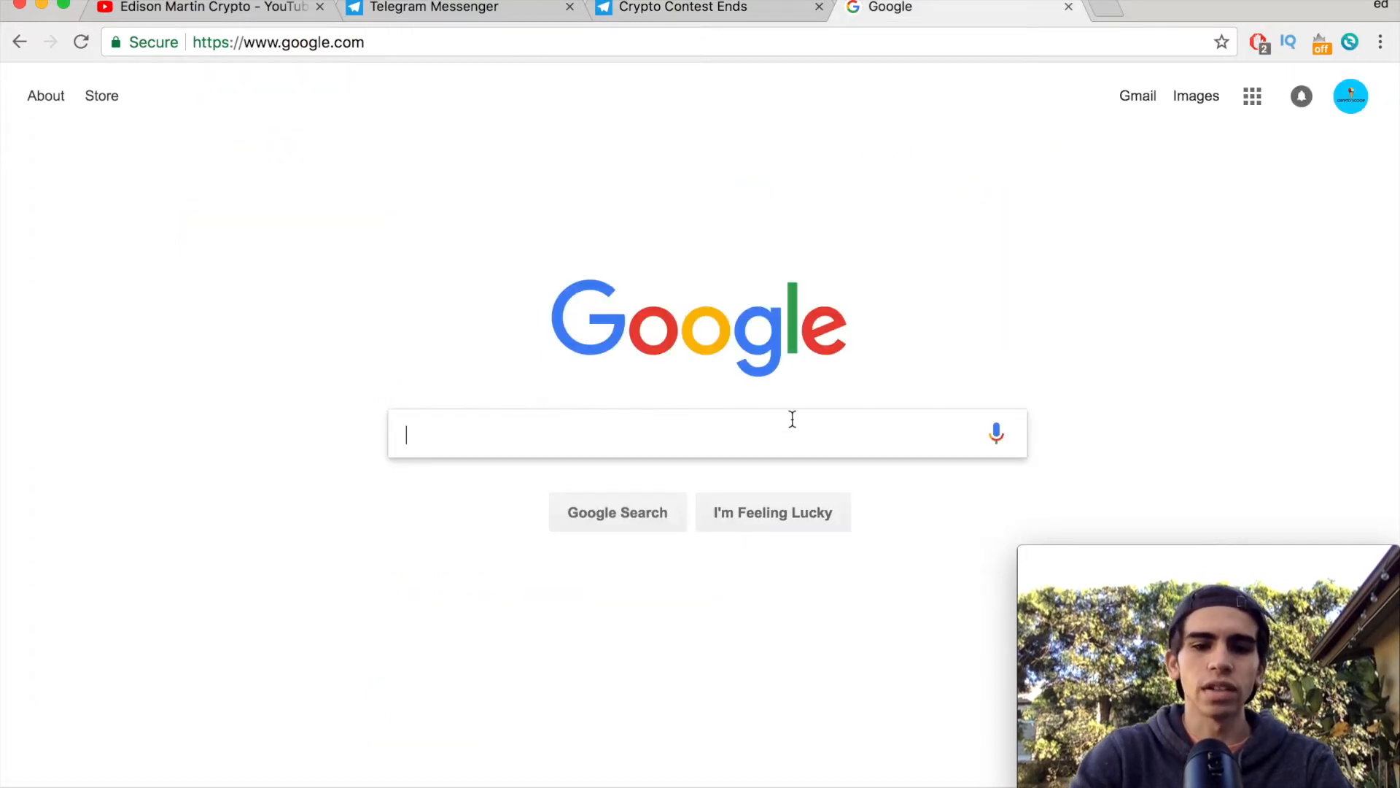
Search 'monero telegram', follow the t.me/monero result and view the Monero XMR group in Telegram
type("monero telegram")
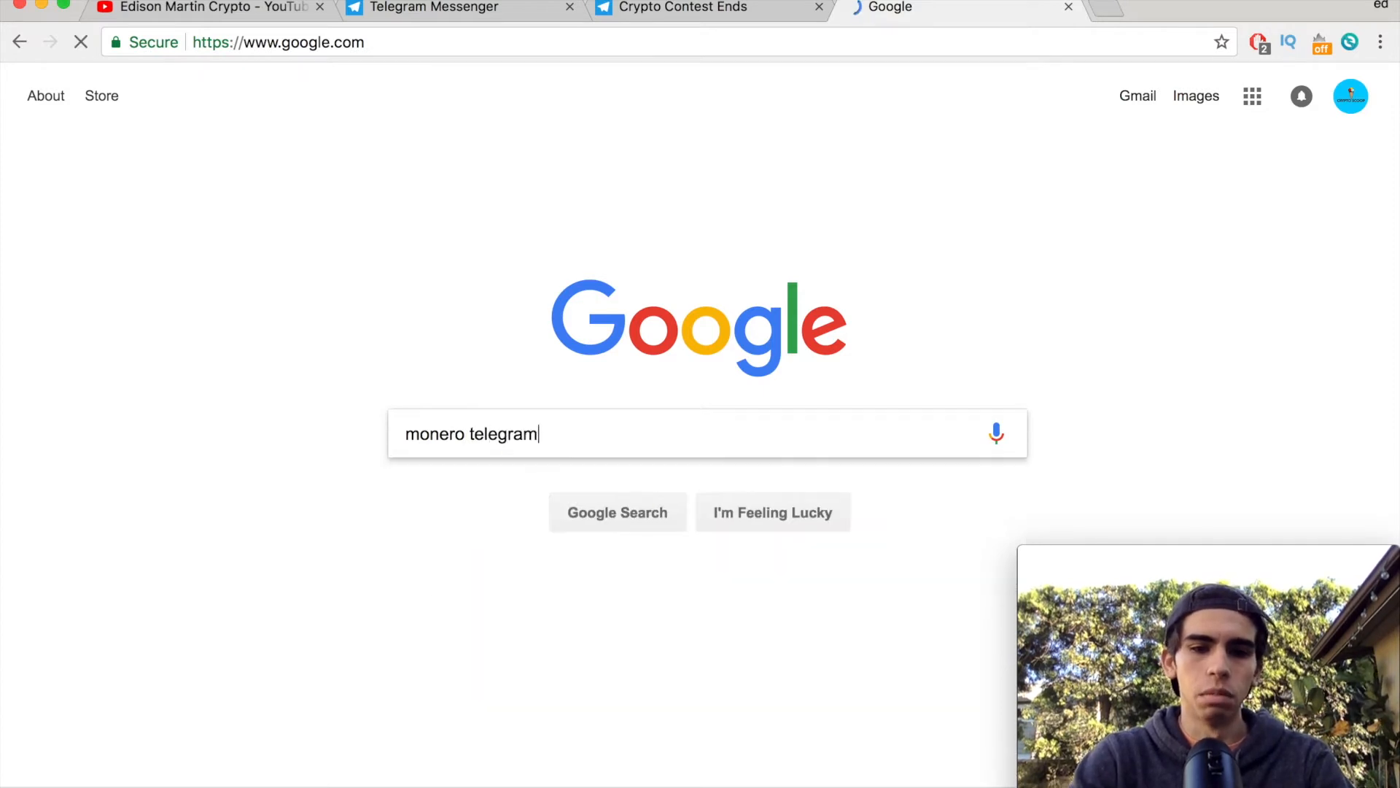
key("Enter")
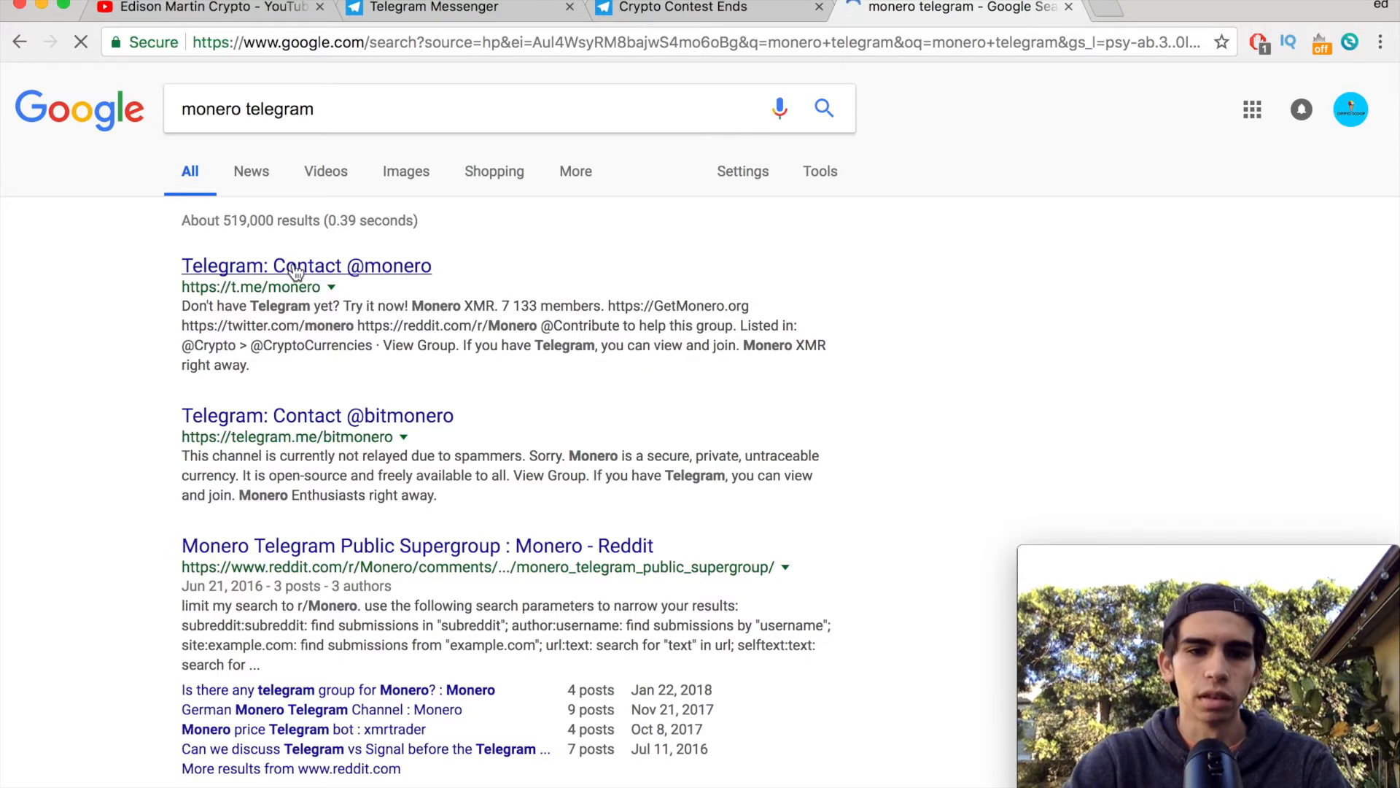
left_click(306, 265)
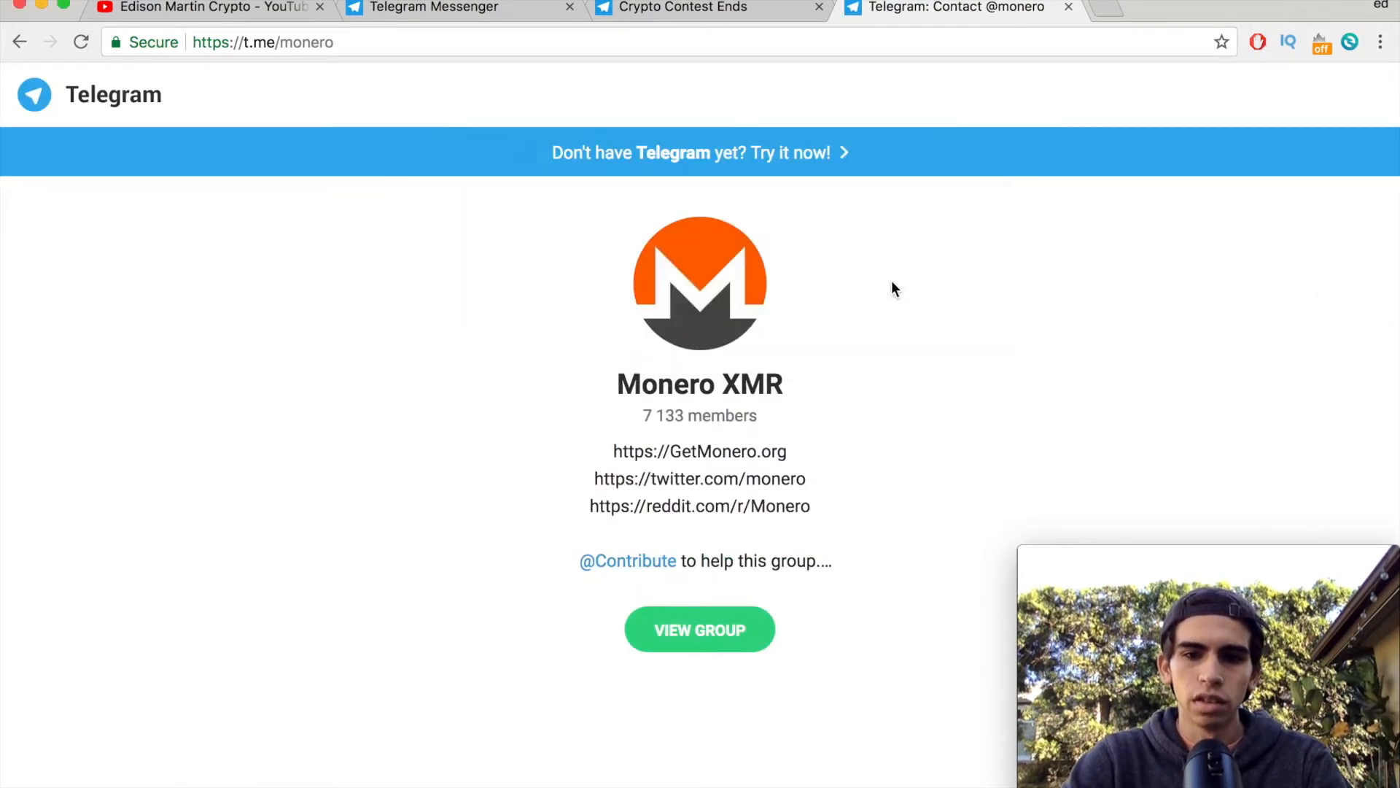
left_click(699, 629)
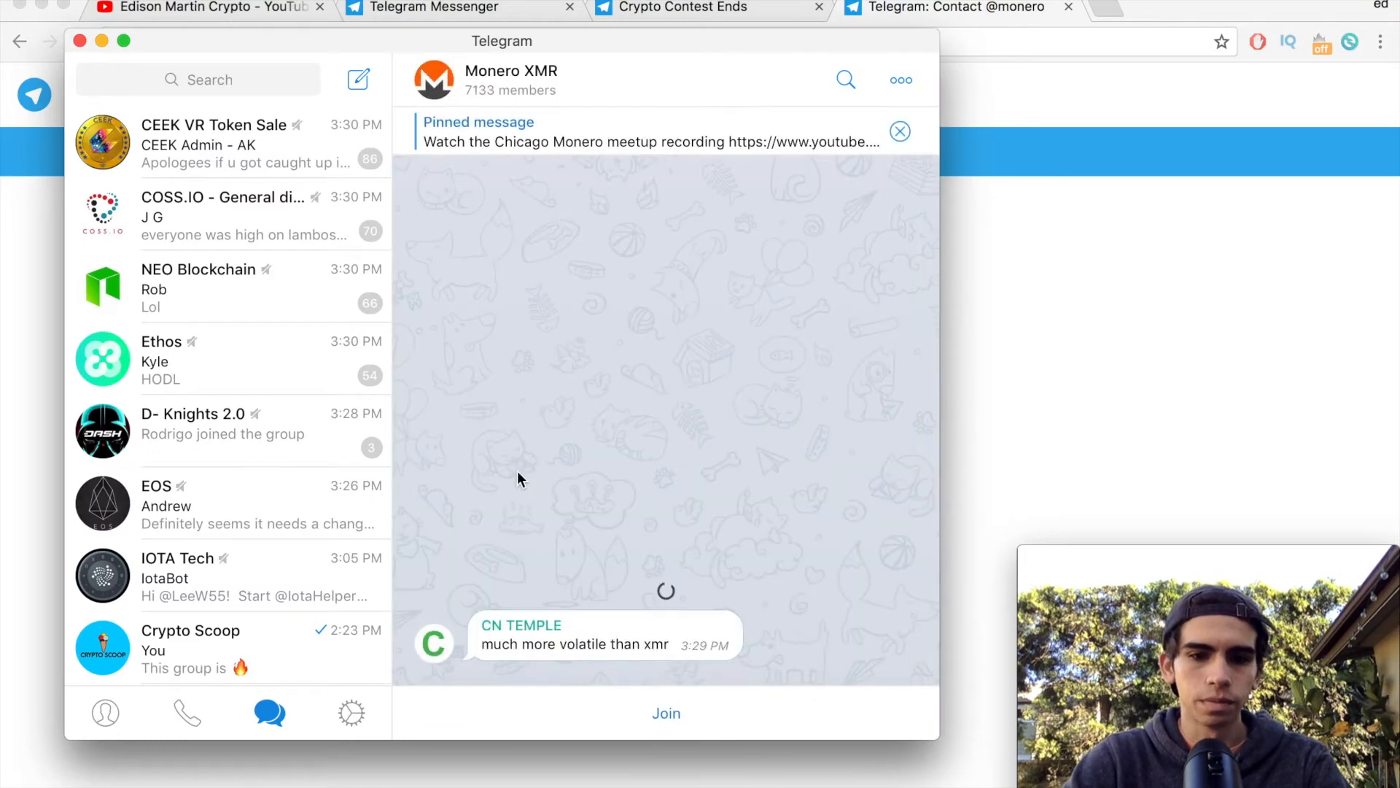
Join the Monero XMR group, scroll its messages, then switch to the Crypto Scoop chat
left_click(665, 713)
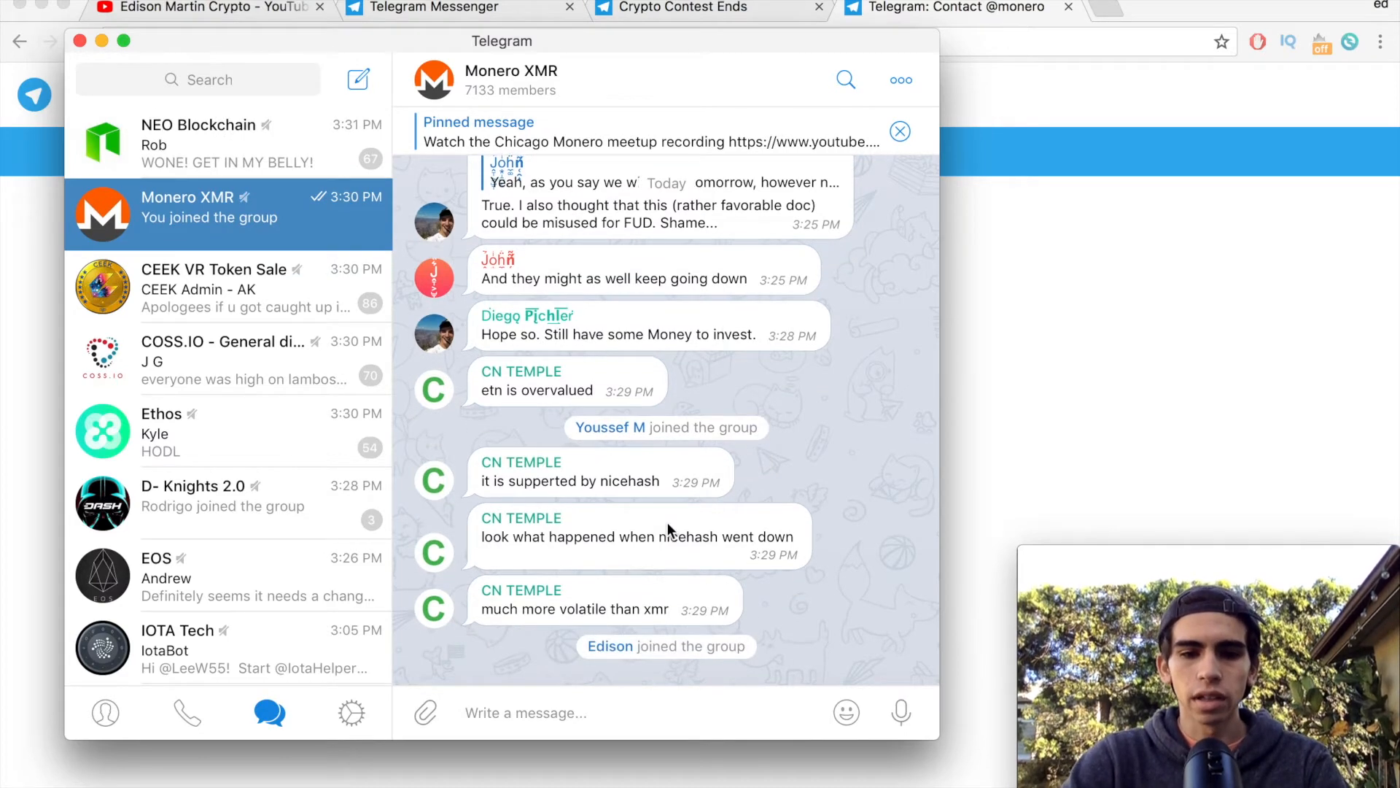
mouse_move(768, 371)
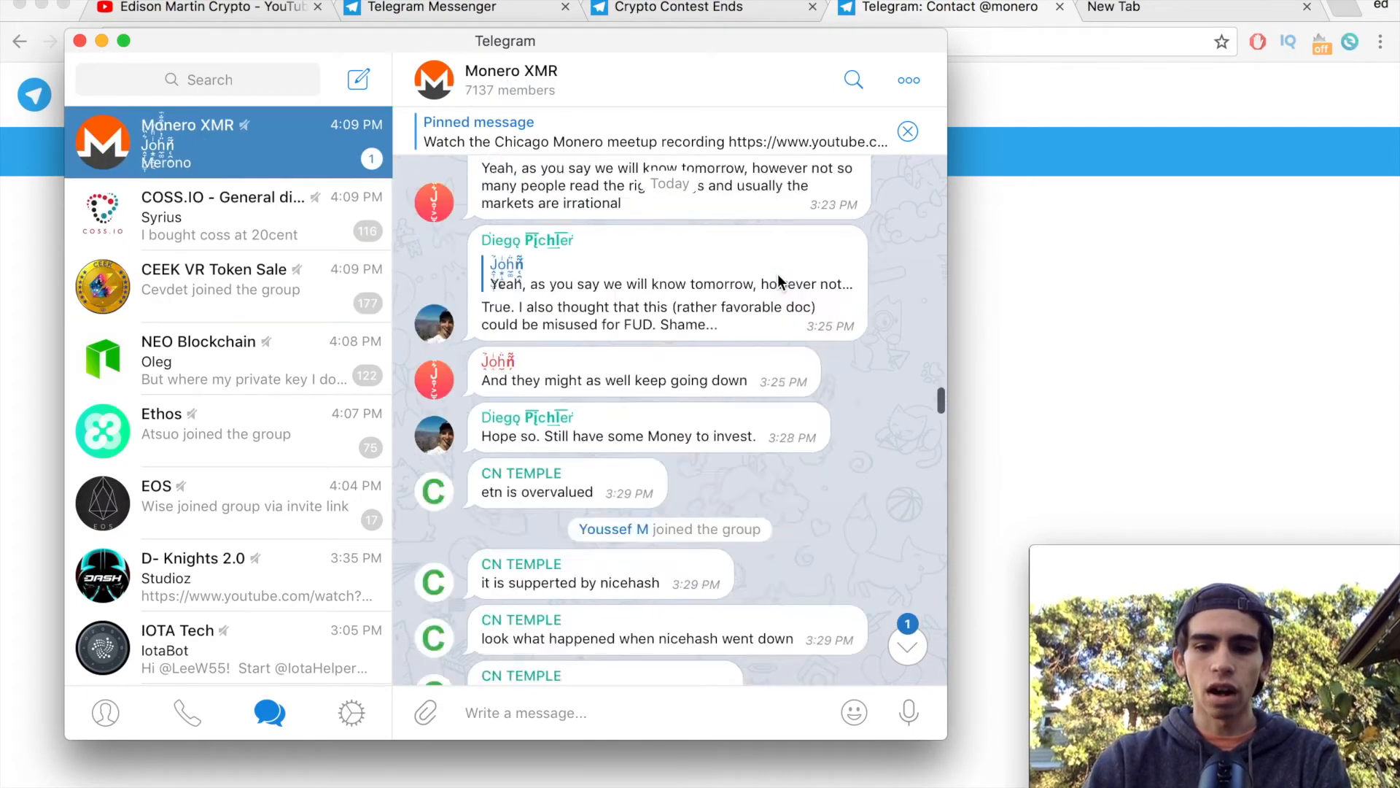
scroll("down", 3)
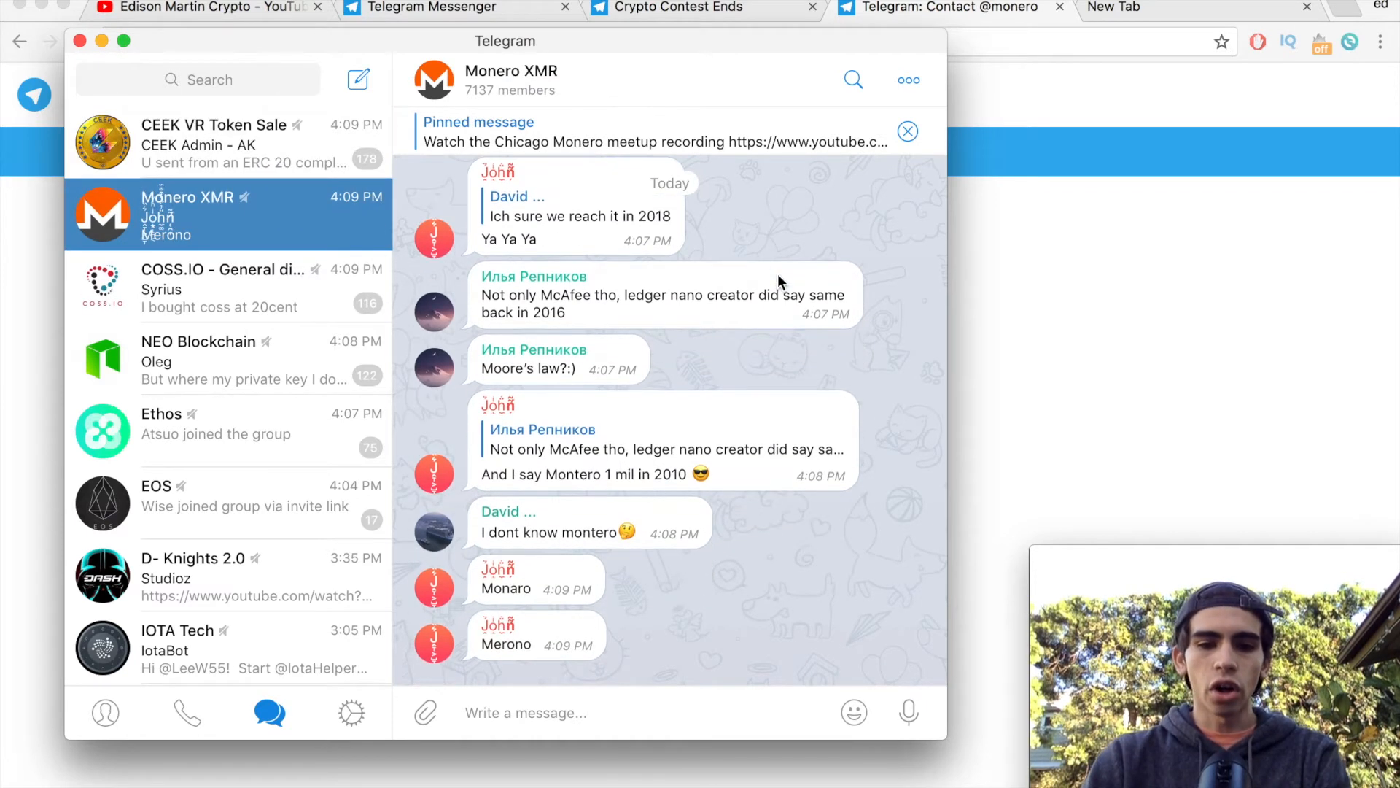
mouse_move(706, 591)
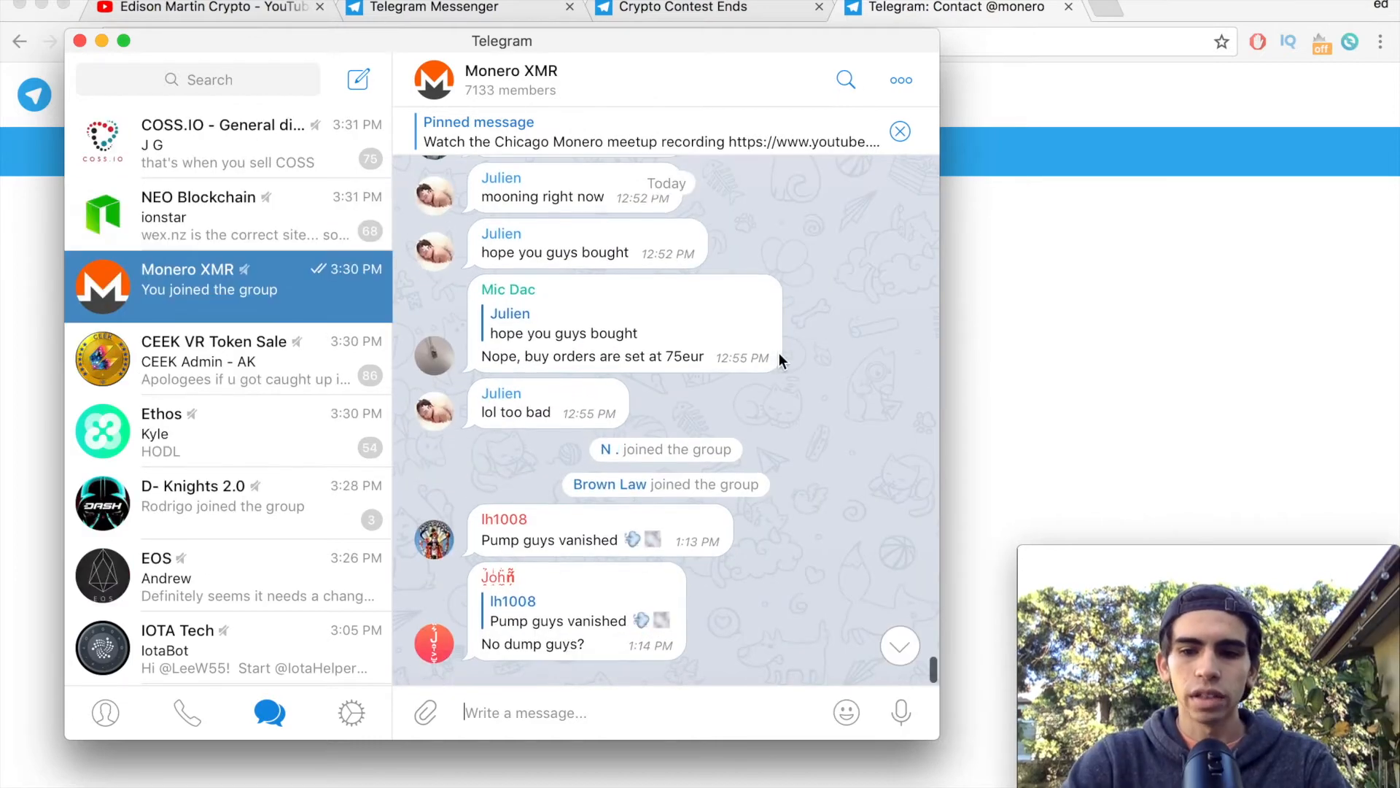
scroll("down", 3)
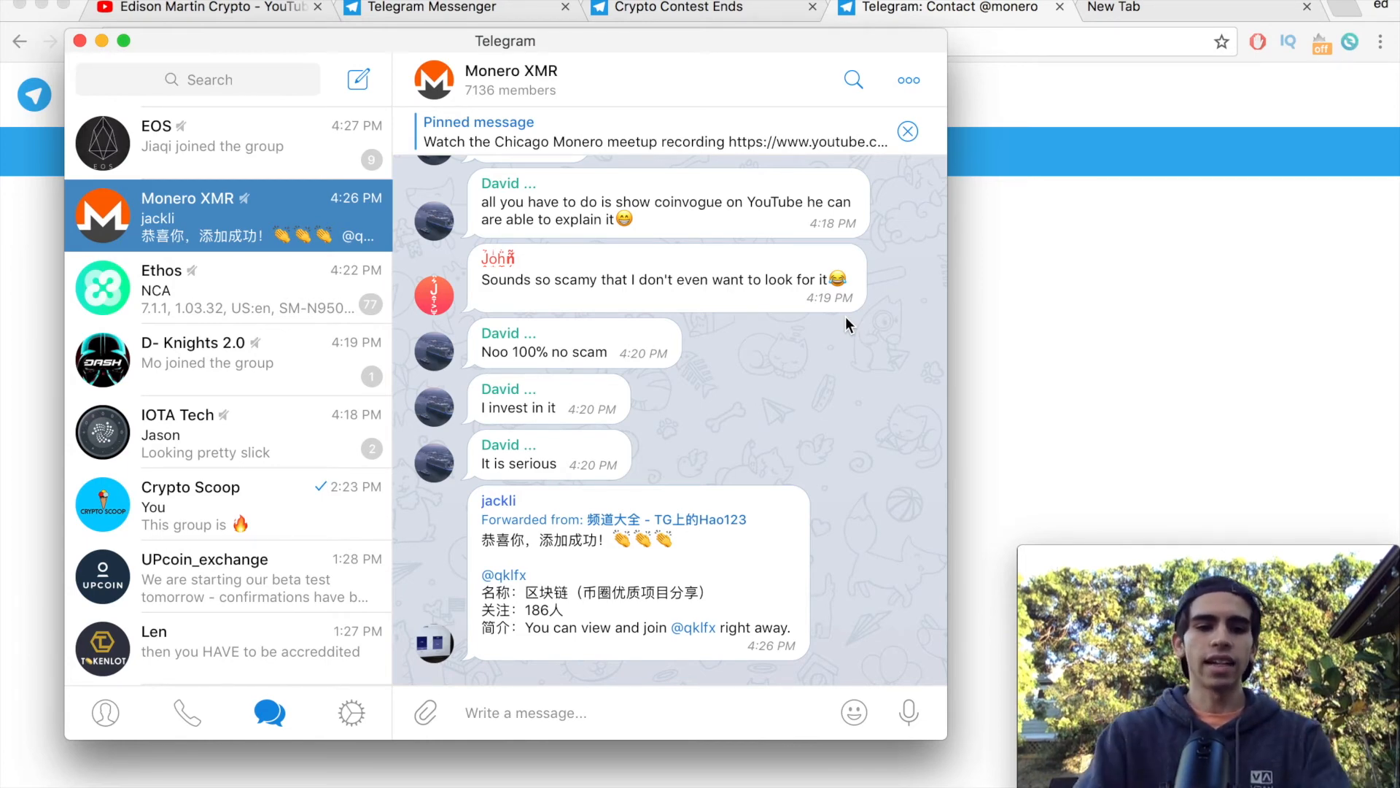
left_click(228, 504)
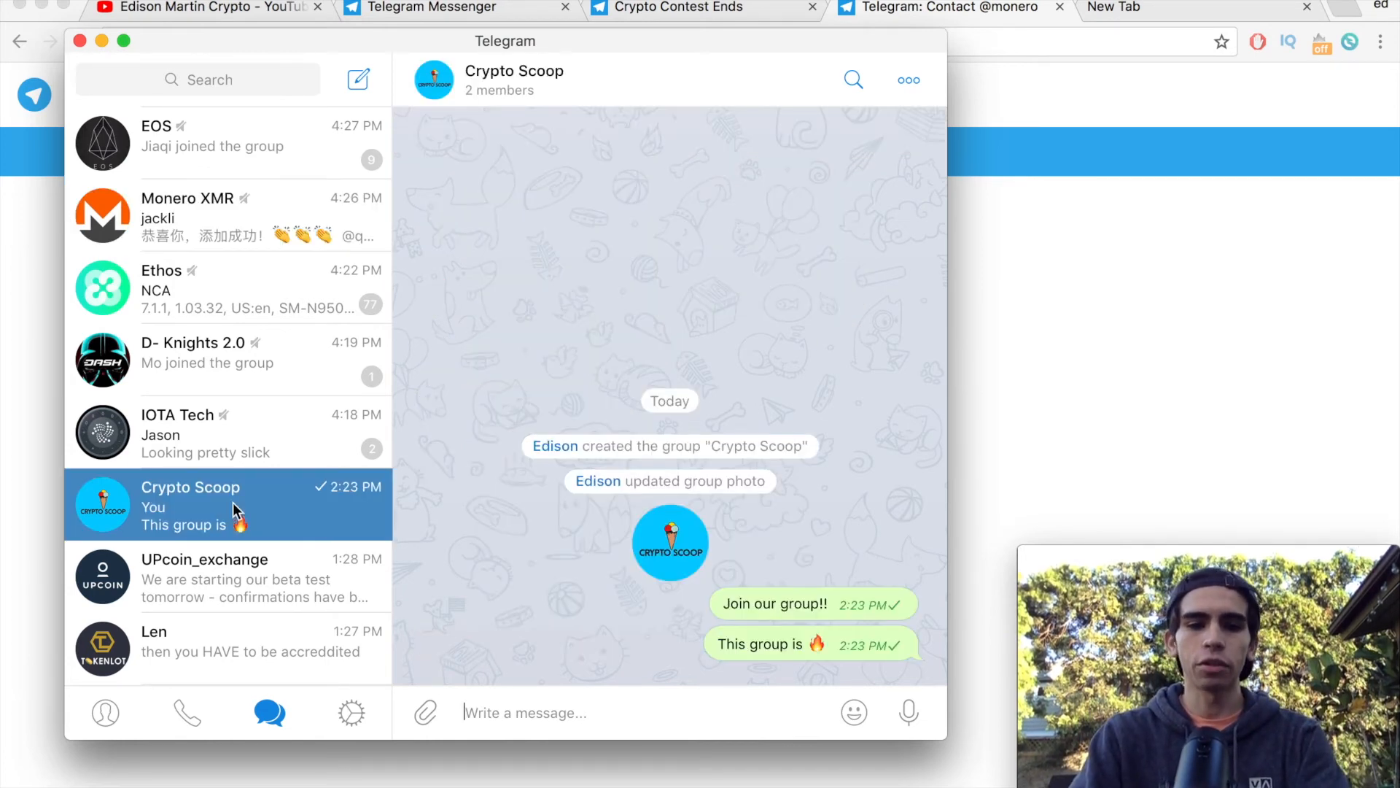